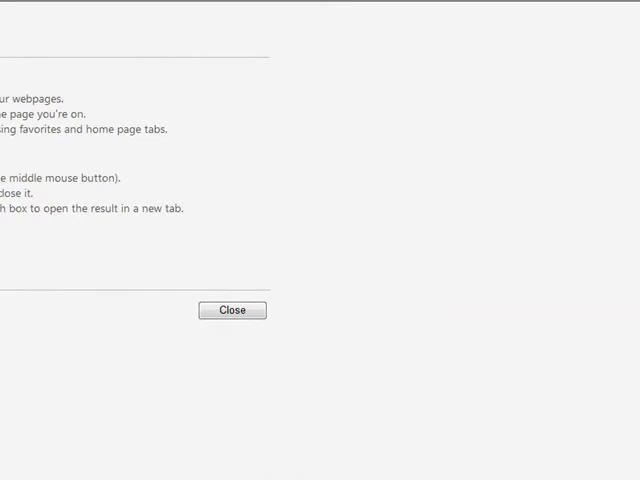
- Close the browser help notice so the Upside Down Writing page is visible
click(232, 310)
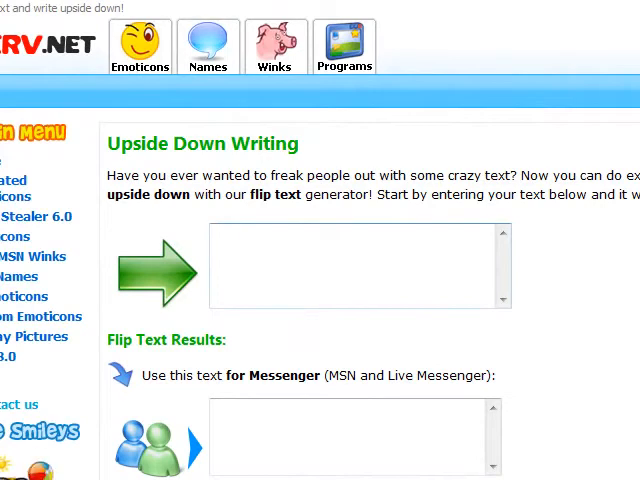
- Enter "HAHA! This is so cool!!!" and reveal its flipped upside-down version below
text(HAHA! This is so c)
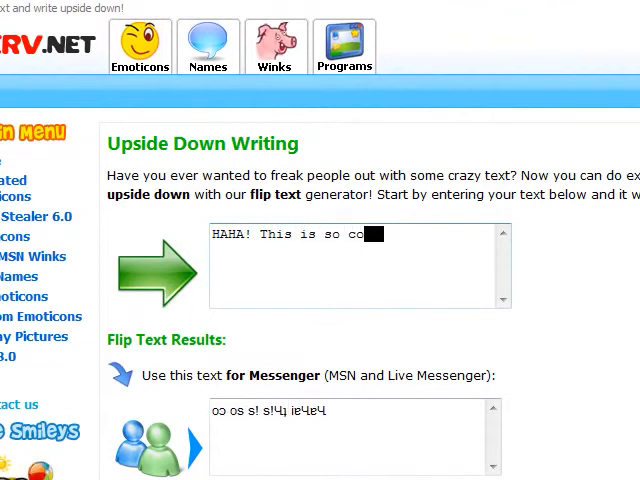
text(ol!!!)
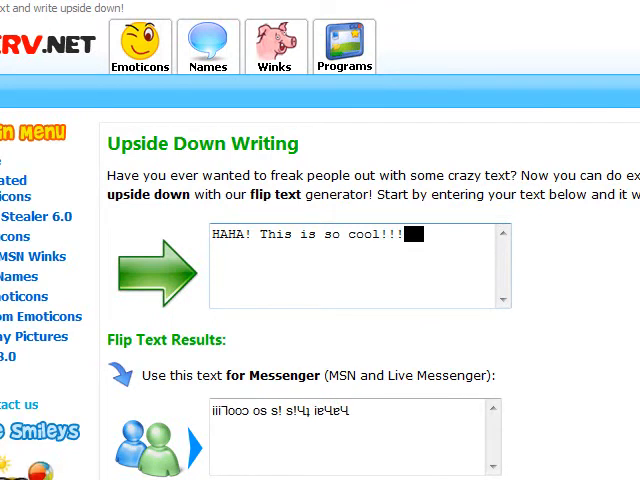
scroll(down, 3)
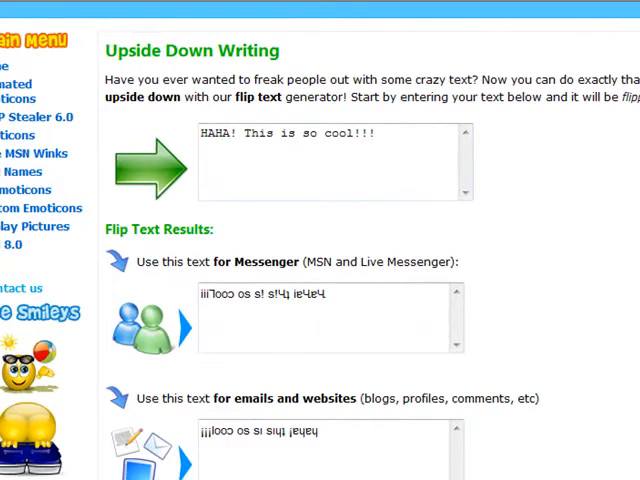
scroll(down, 3)
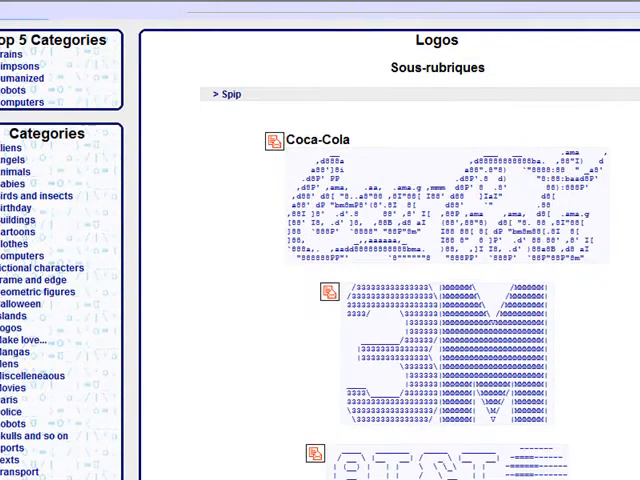
- Scroll through the Coca-Cola, AT&T, Kodak, Pepsi, AC/DC, Björk, Metallica and Pink Floyd ASCII logos
scroll(down, 3)
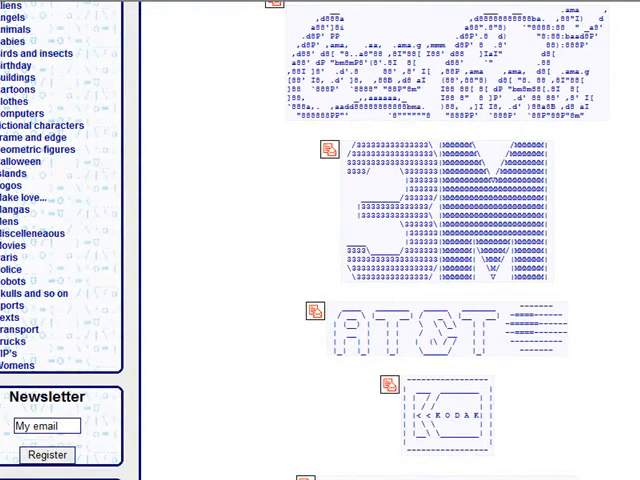
scroll(down, 3)
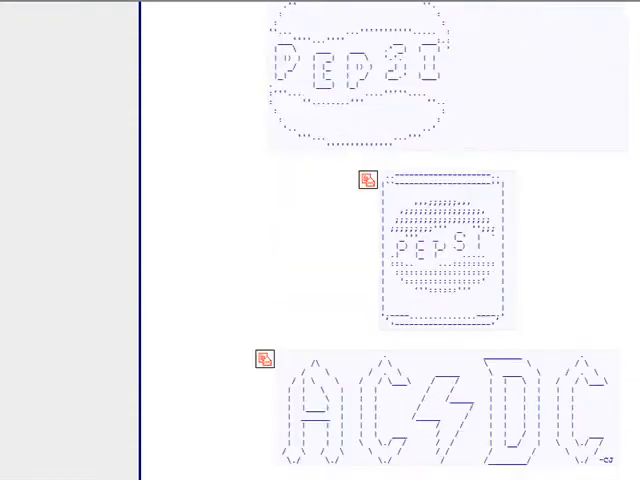
scroll(down, 3)
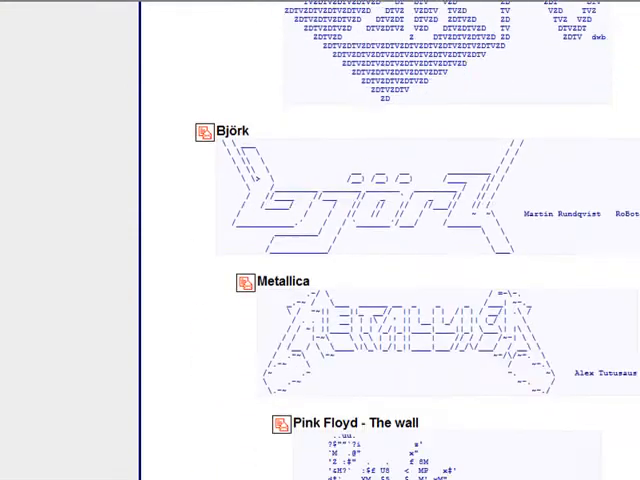
scroll(down, 3)
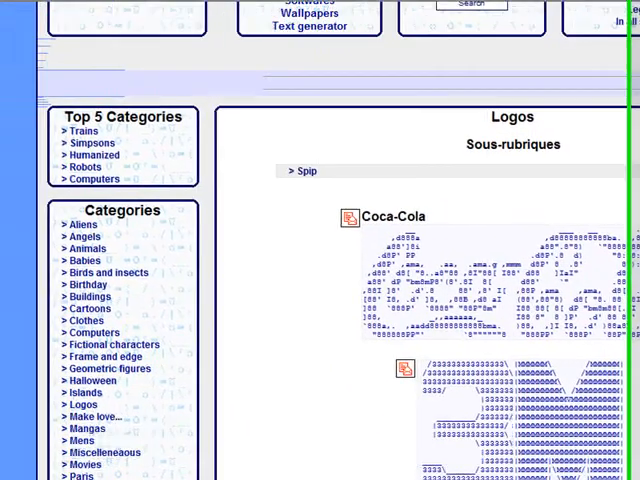
scroll(down, 3)
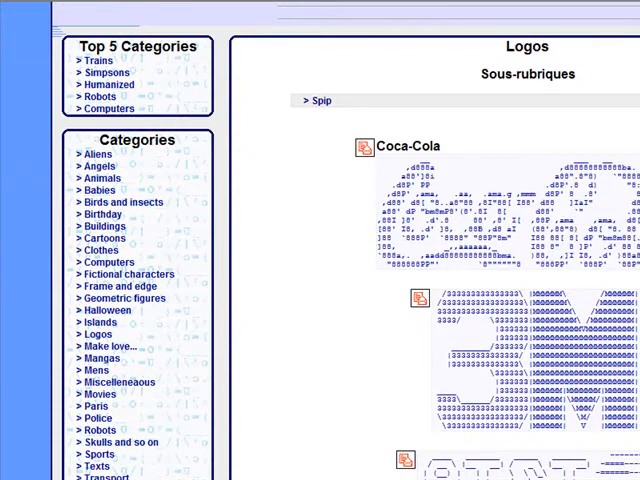